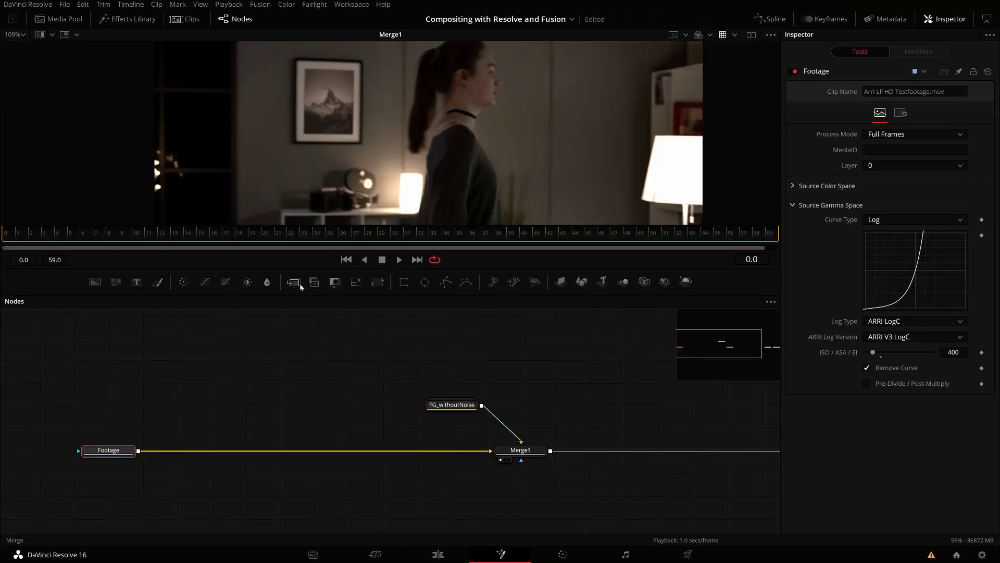
pyautogui.moveTo(312, 159)
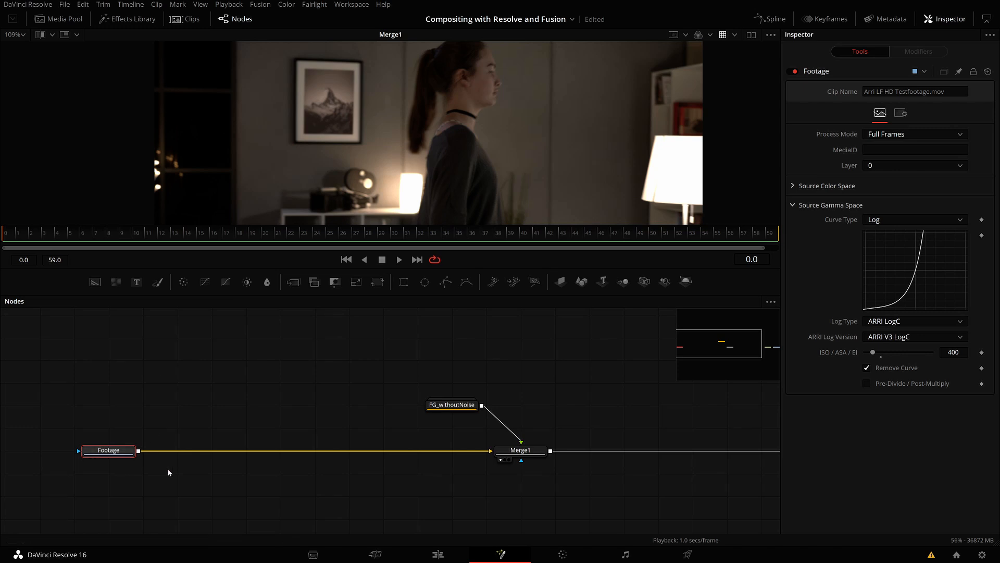
# Add a Film Grain node after Footage and view FilmGrain1 in the viewer
pyautogui.write('film')
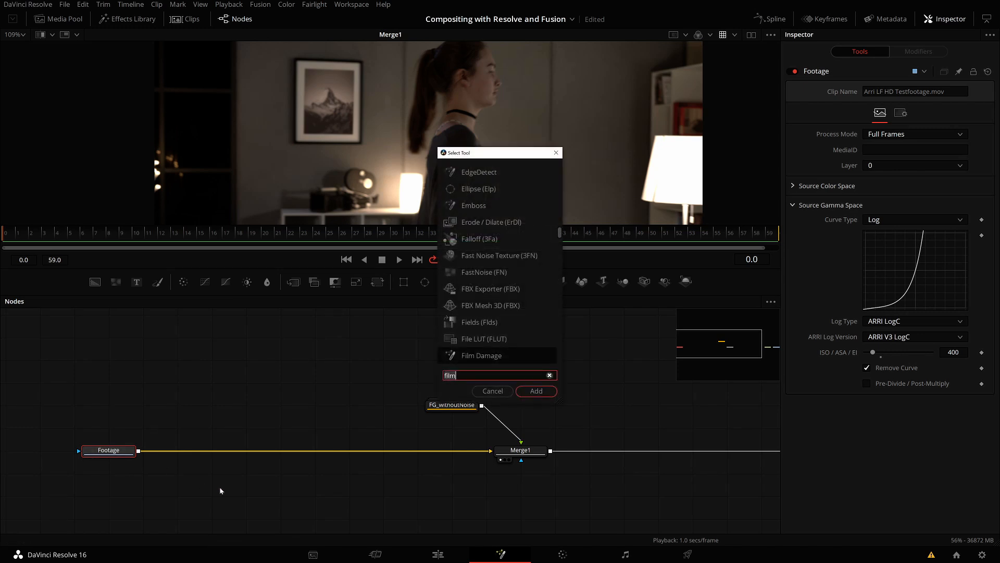
pyautogui.write('film')
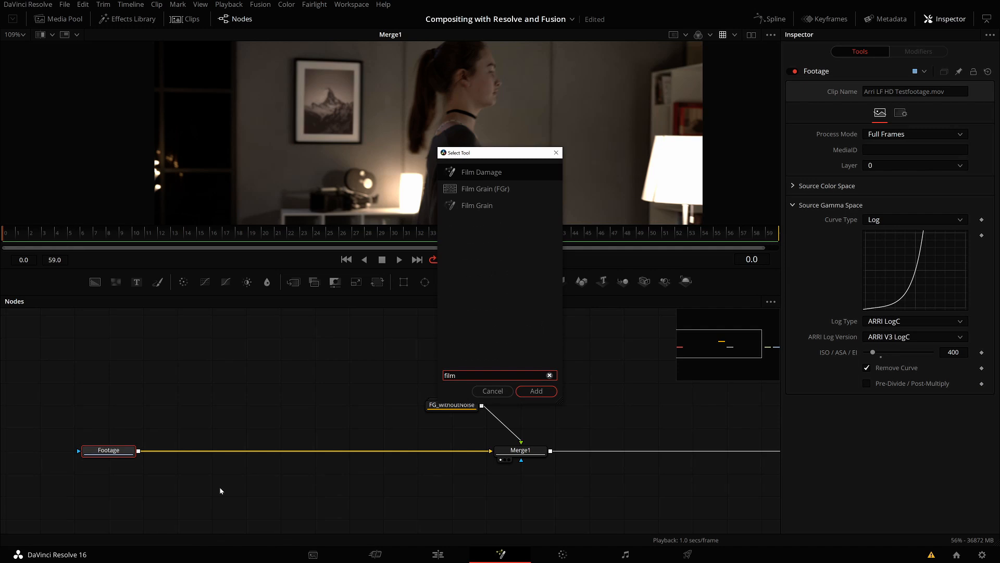
pyautogui.click(535, 391)
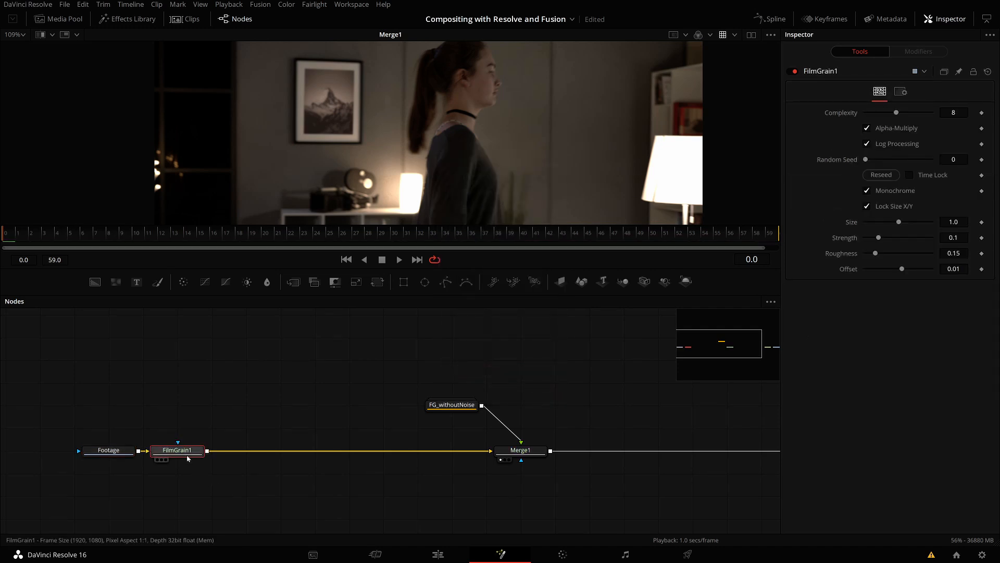
pyautogui.click(177, 450)
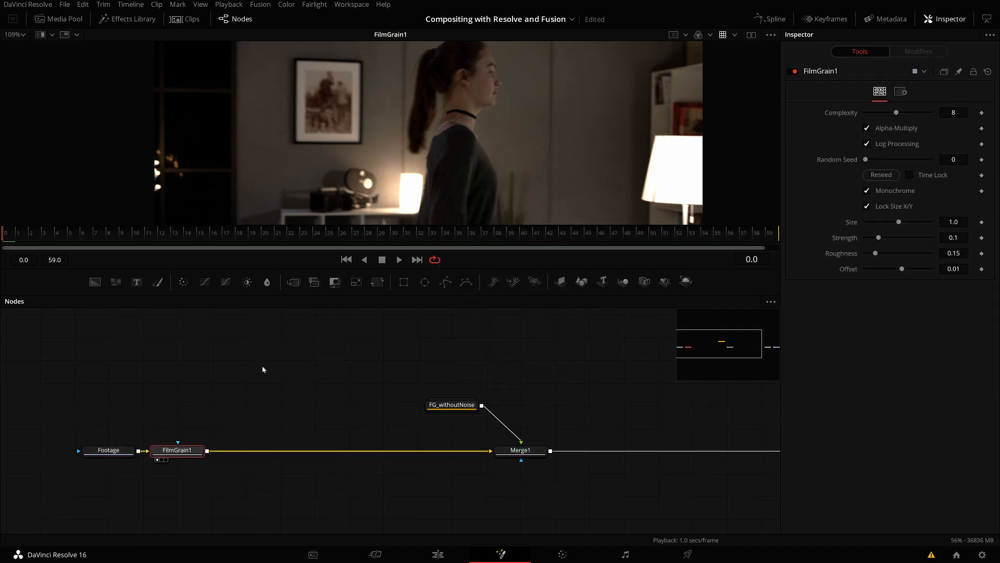
# Zoom the viewer to inspect the grain, then group Footage and FilmGrain1 into Group1
pyautogui.scroll(-3)
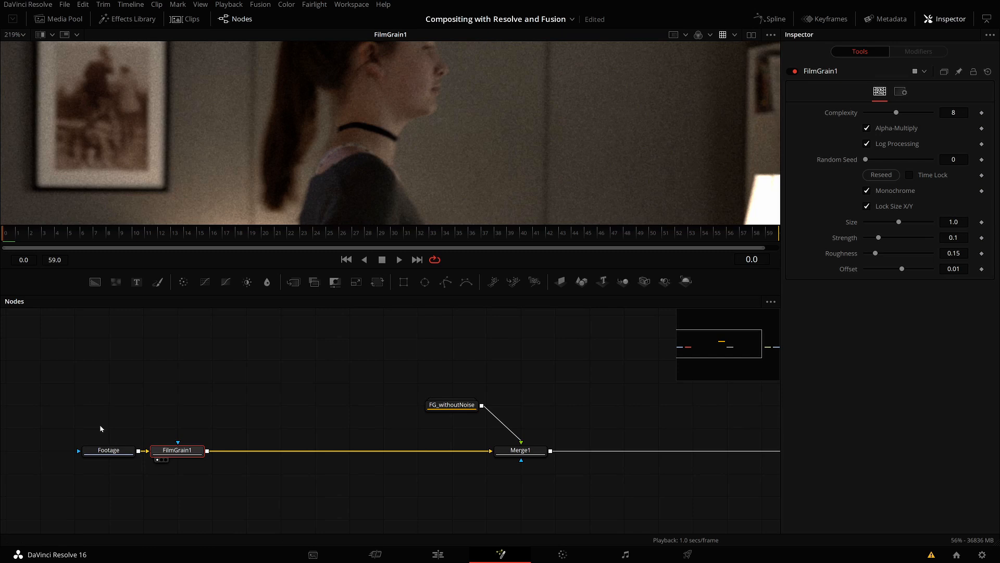
pyautogui.click(109, 450)
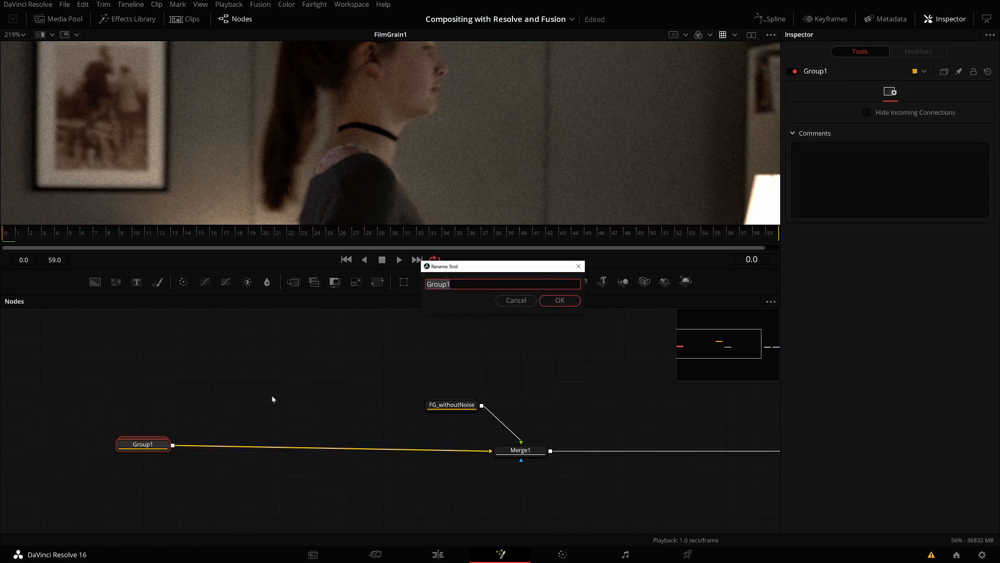
# Rename Group1 to 'OriginalWithNoise' in the Rename Tool dialog and confirm
pyautogui.write('Original')
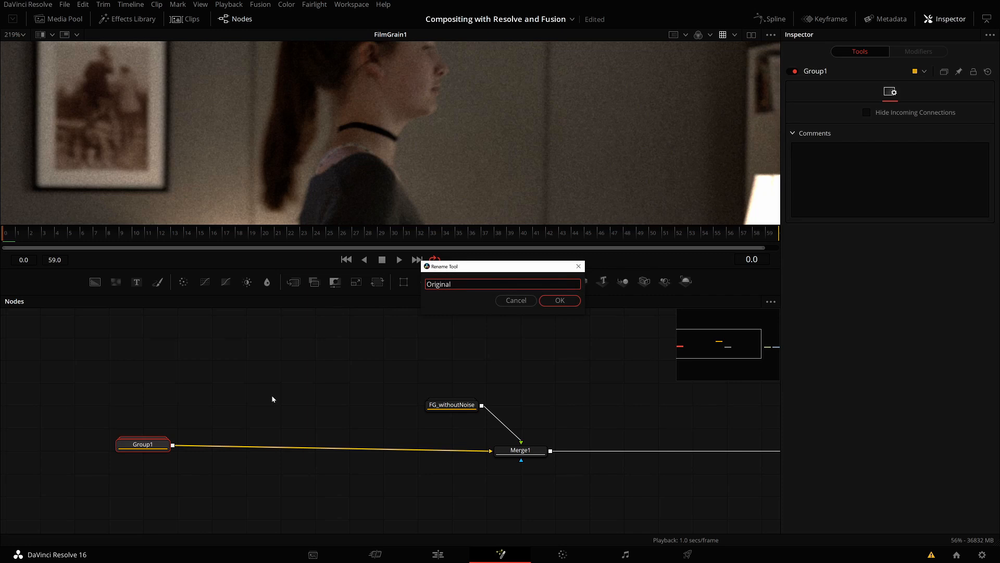
pyautogui.click(502, 284)
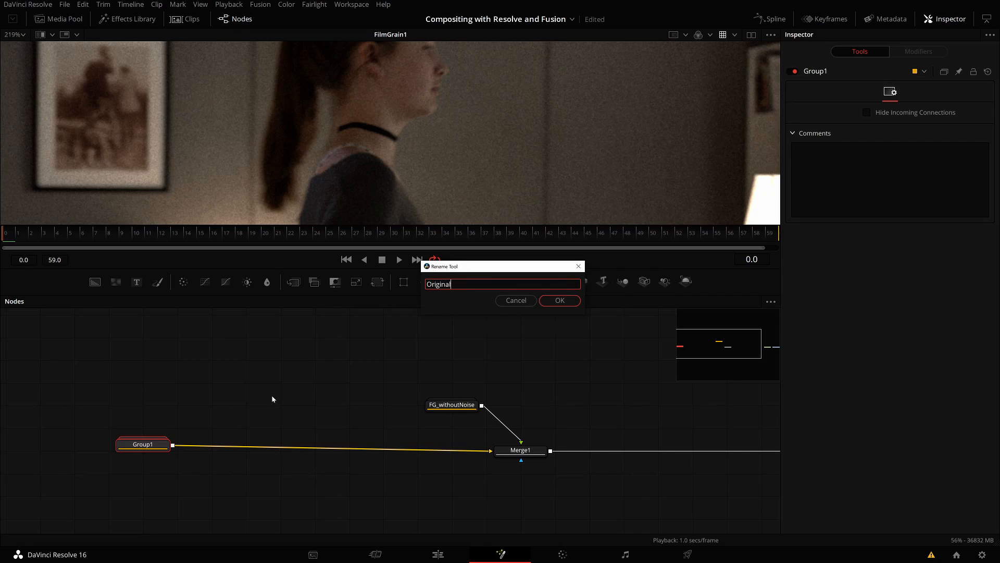
pyautogui.click(559, 301)
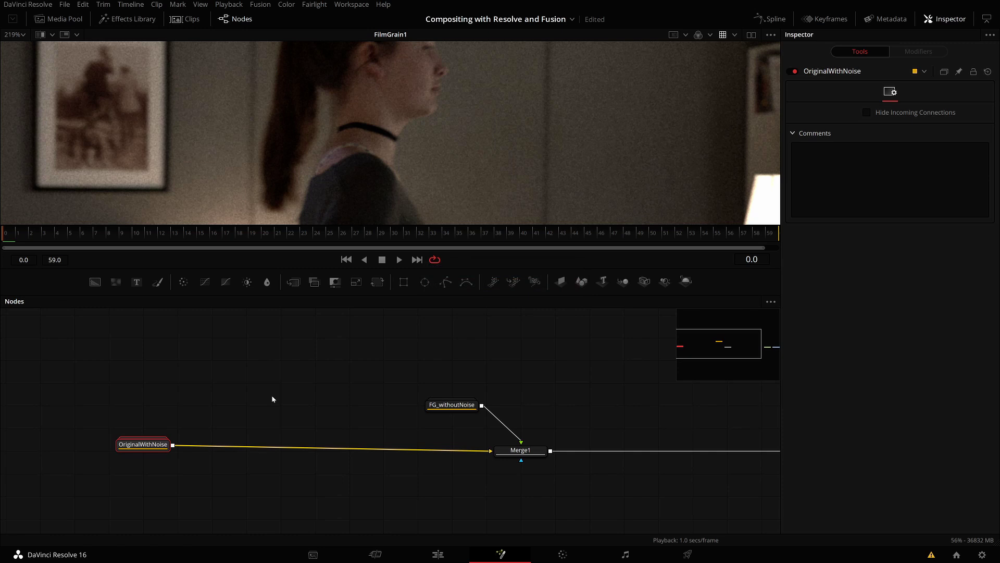